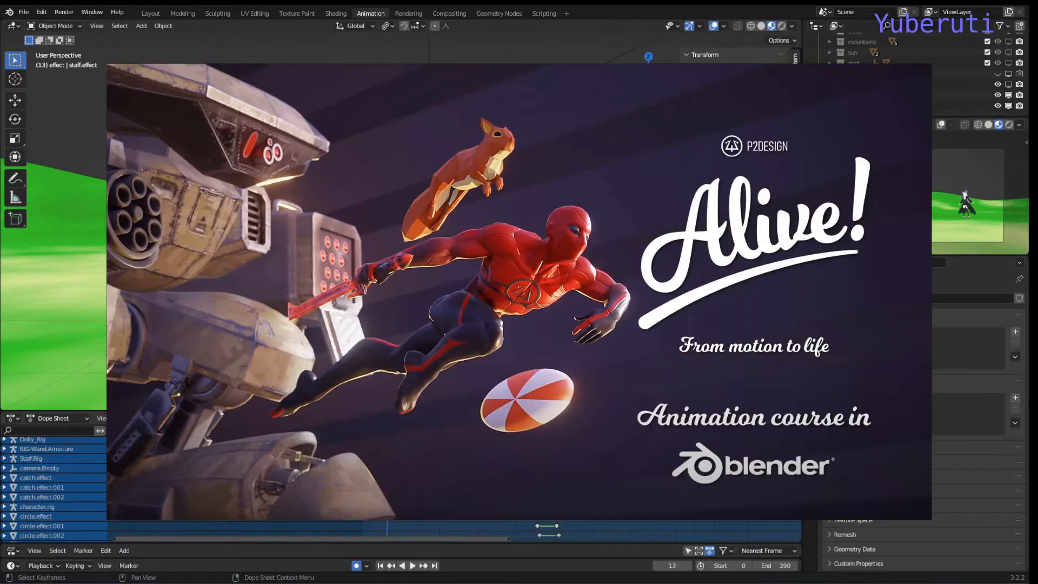
# Show character.rig's char.intro.bake.Action keyframes in the Action Editor at frame 254.
pyautogui.click(412, 566)
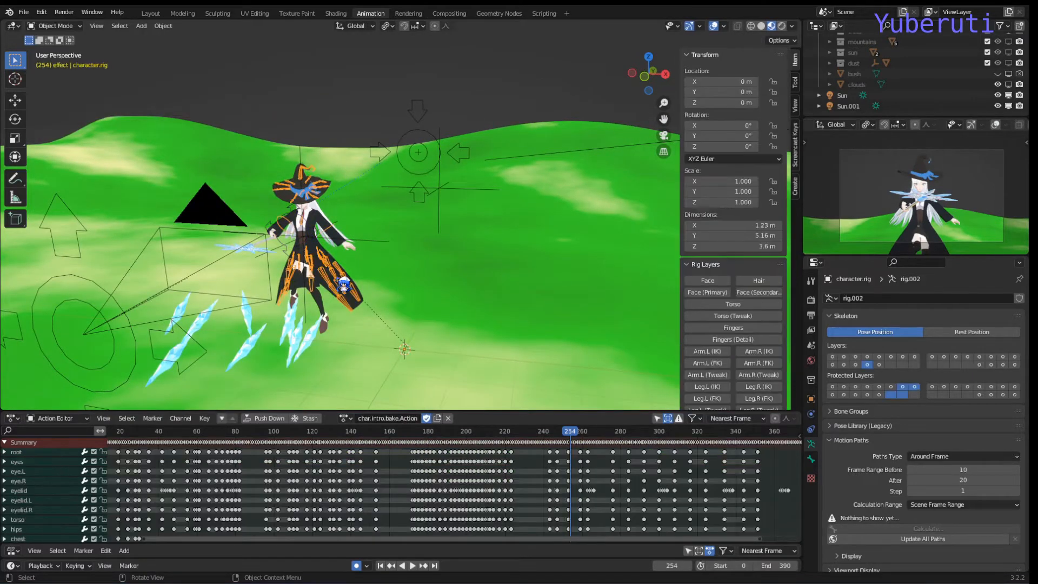
# Enter Pose Mode on the witch rig and select her right upper-arm IK control, zoomed in close.
pyautogui.click(55, 26)
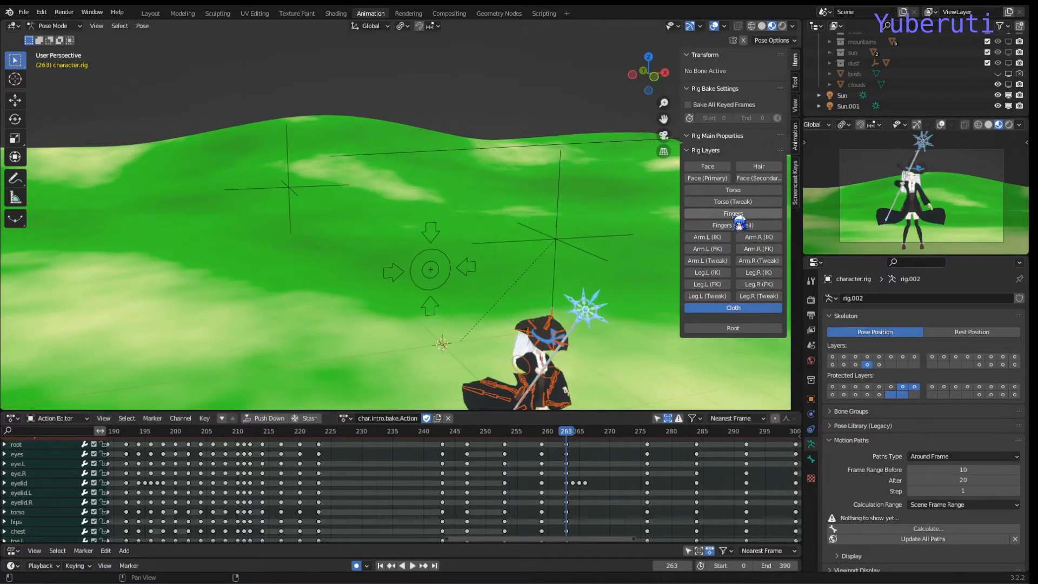
pyautogui.click(706, 237)
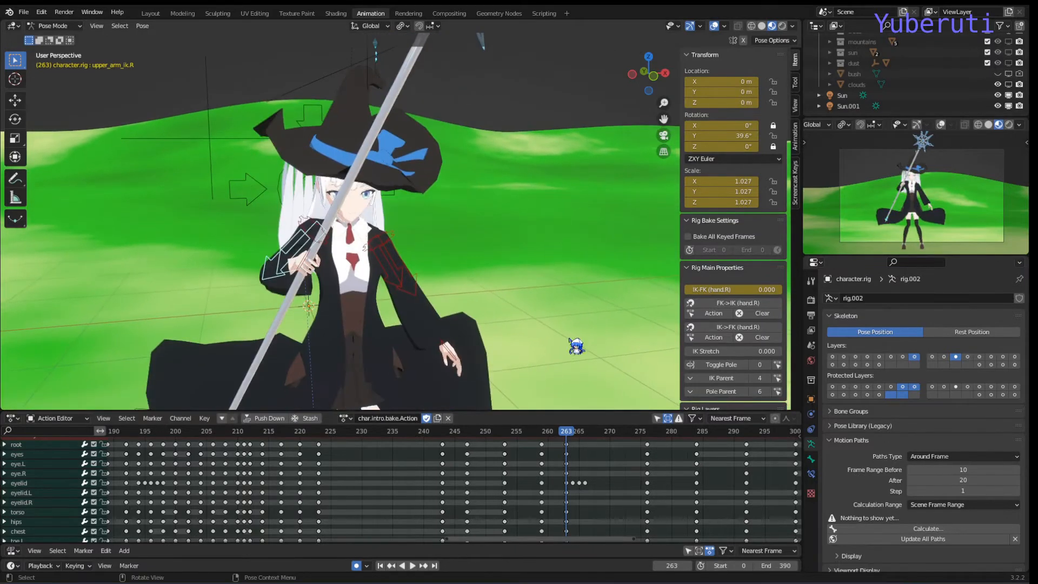
pyautogui.click(581, 440)
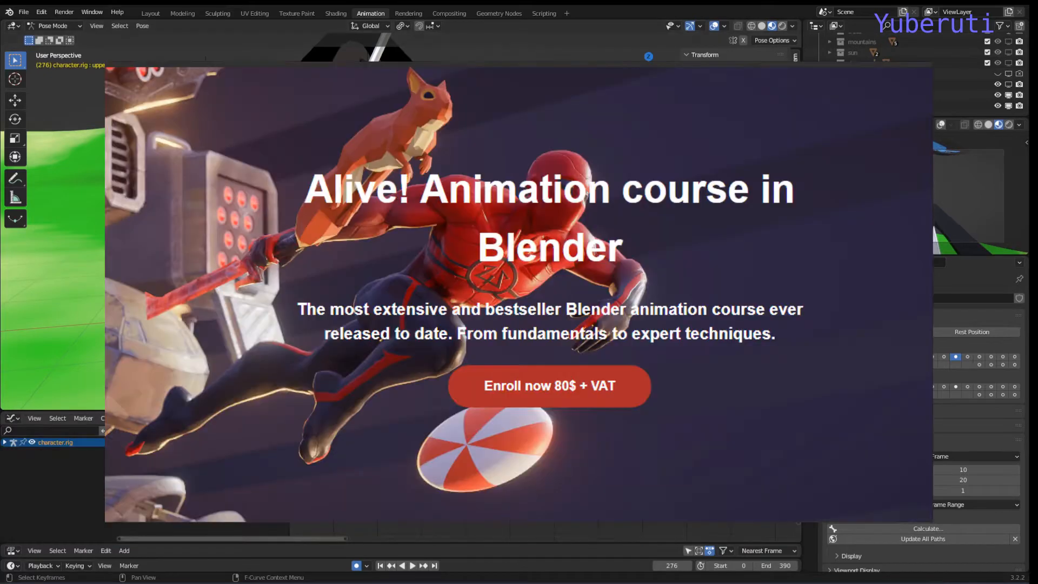
# Scrub the intro action's playhead back to frame 243.
pyautogui.click(5, 443)
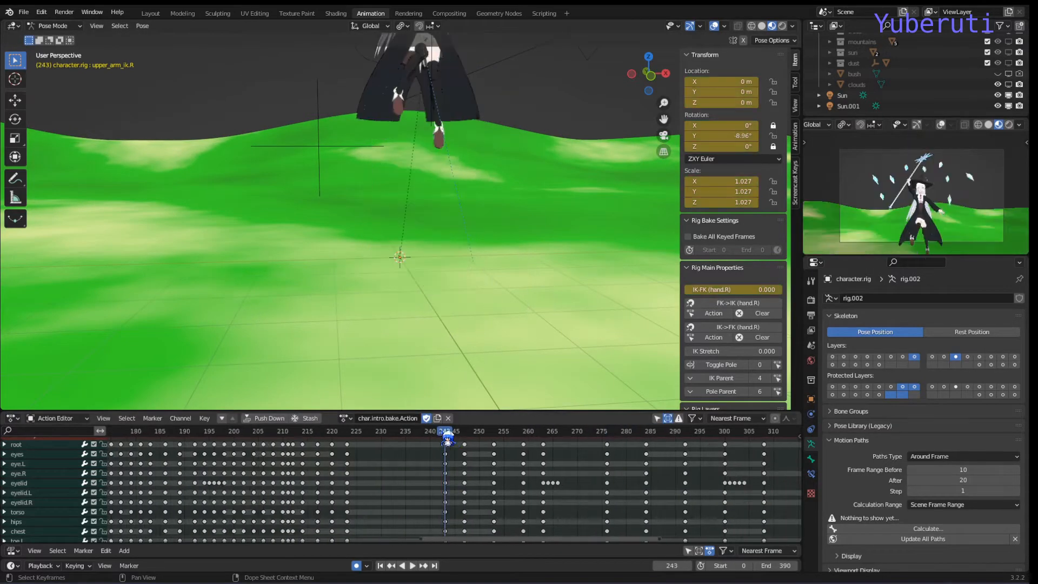
# Play the intro animation and scrub between frames 269, 226 and 216, stopping near frame 223.
pyautogui.click(412, 566)
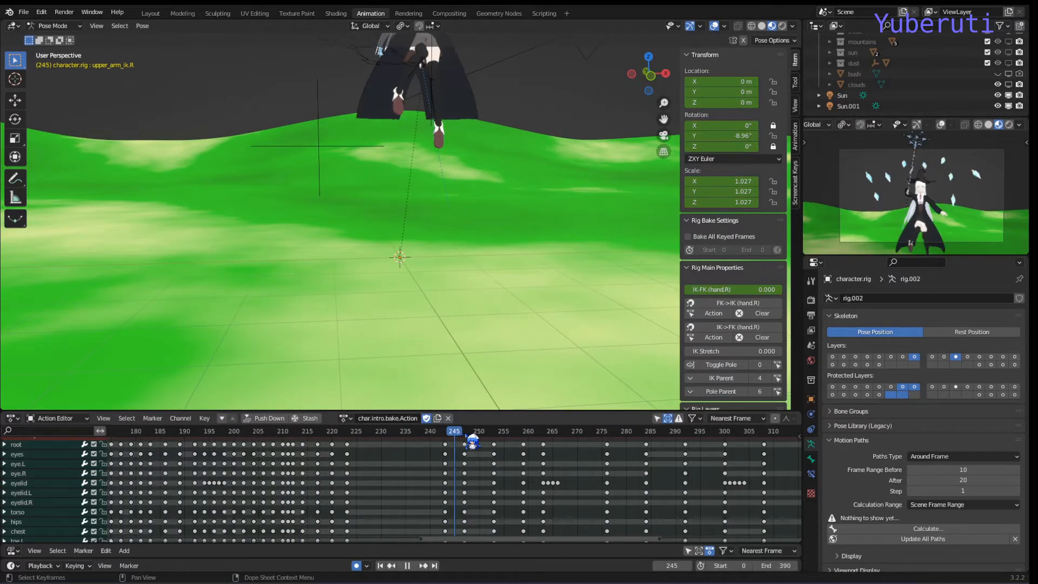
pyautogui.click(558, 431)
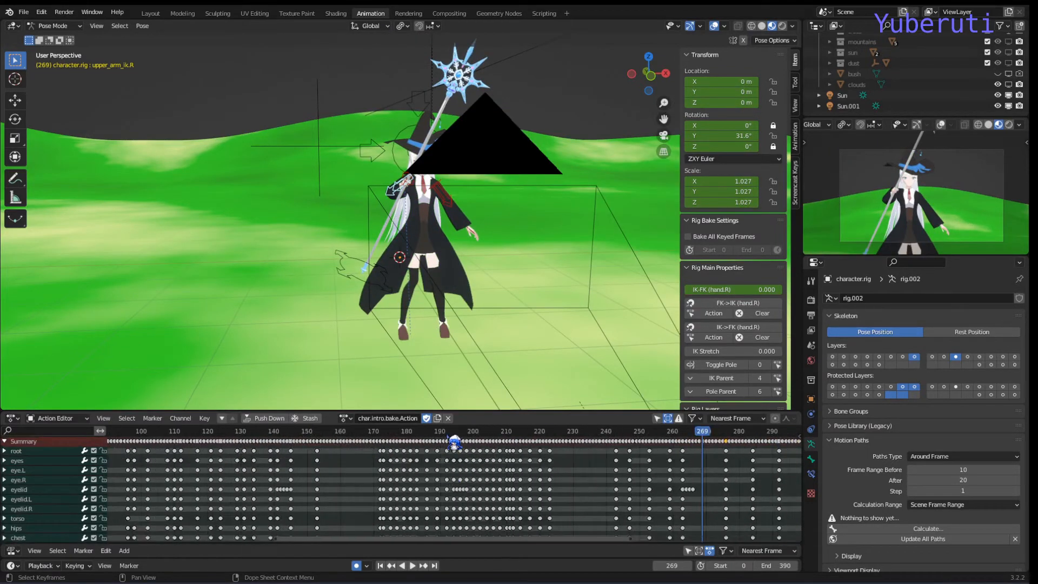
pyautogui.click(412, 564)
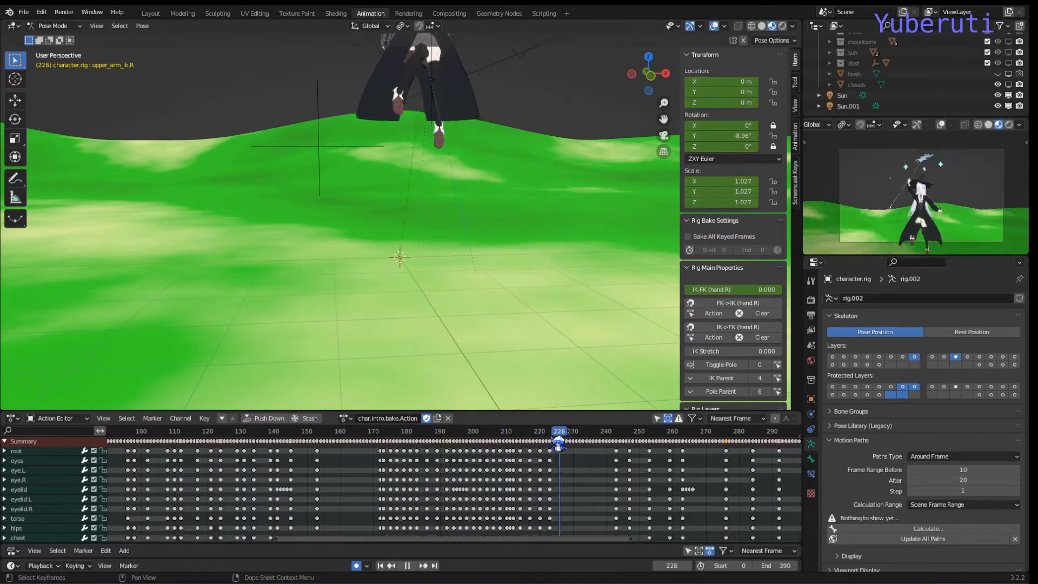
pyautogui.moveTo(559, 431); pyautogui.dragTo(526, 432)
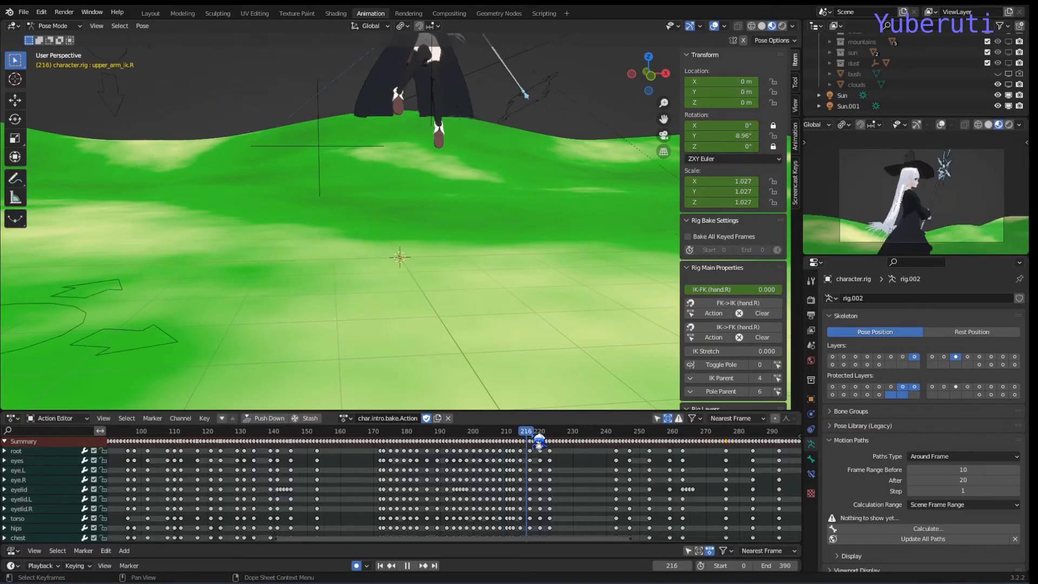
pyautogui.click(543, 440)
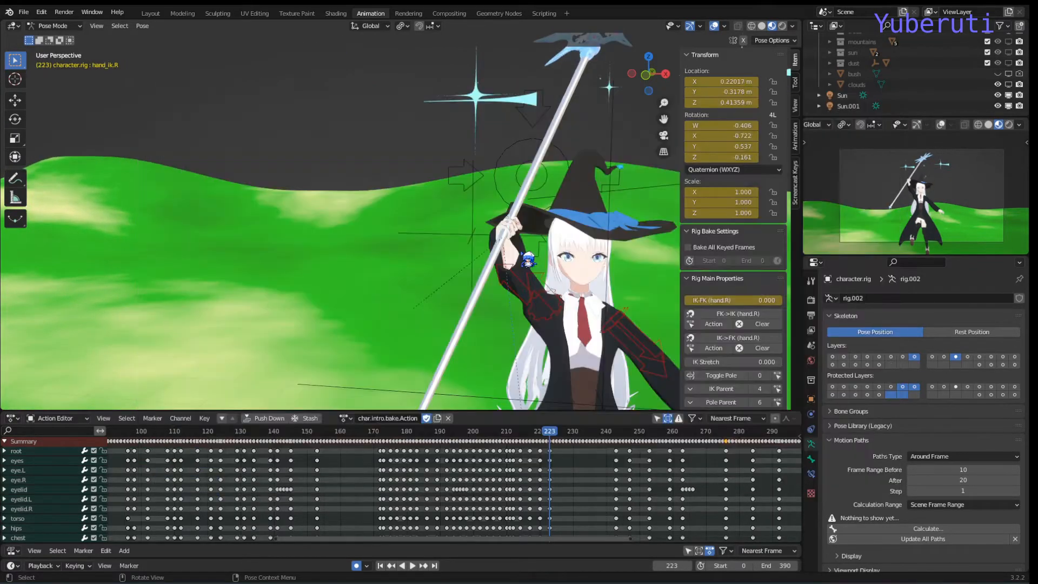
# Move the witch's staff-holding hand_ik.R at frame 223 with Auto Keying on.
pyautogui.moveTo(527, 259); pyautogui.dragTo(524, 235)
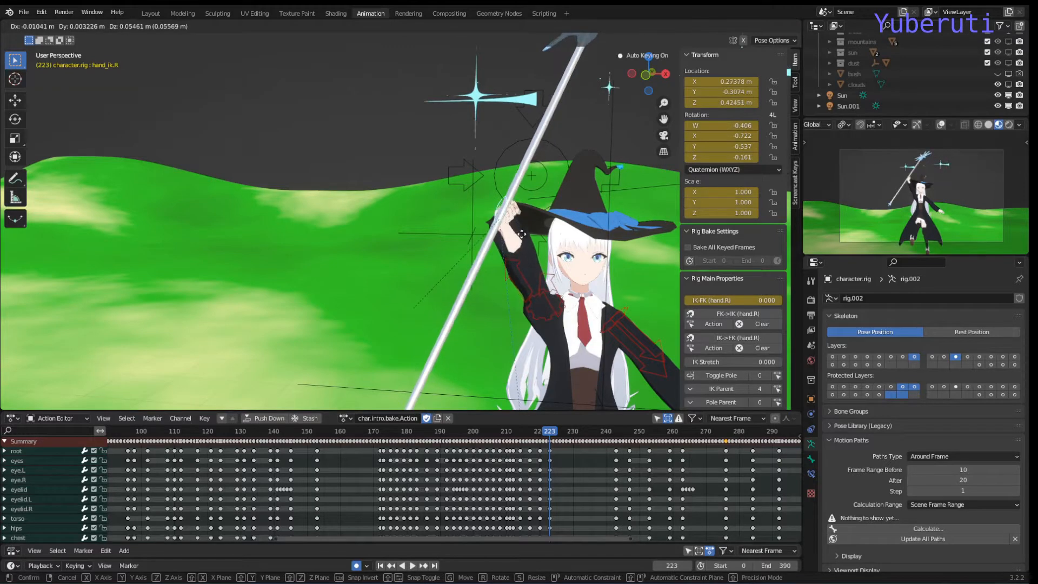
pyautogui.moveTo(524, 235); pyautogui.dragTo(505, 250)
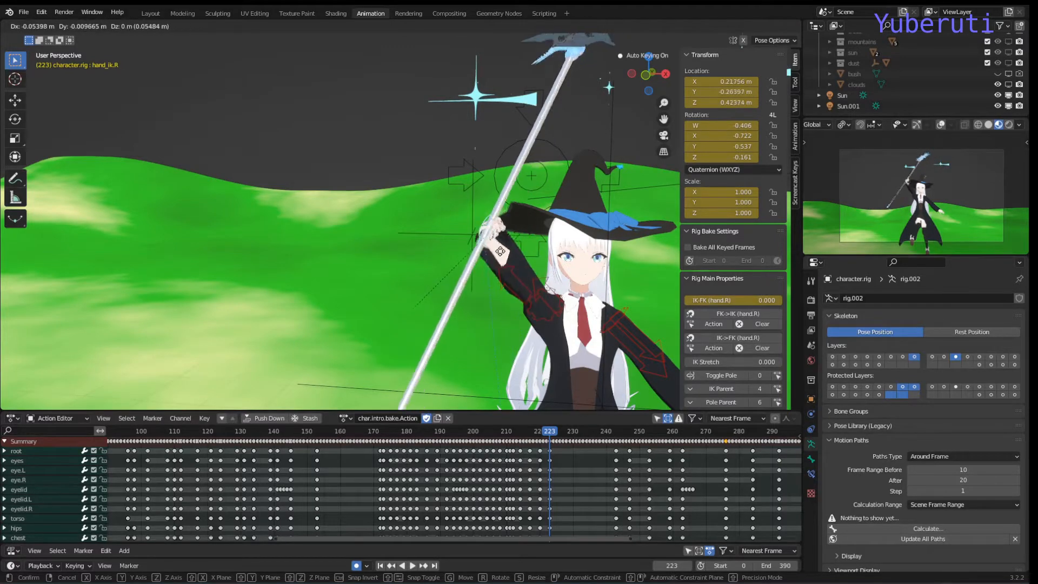
pyautogui.moveTo(500, 252); pyautogui.dragTo(509, 255)
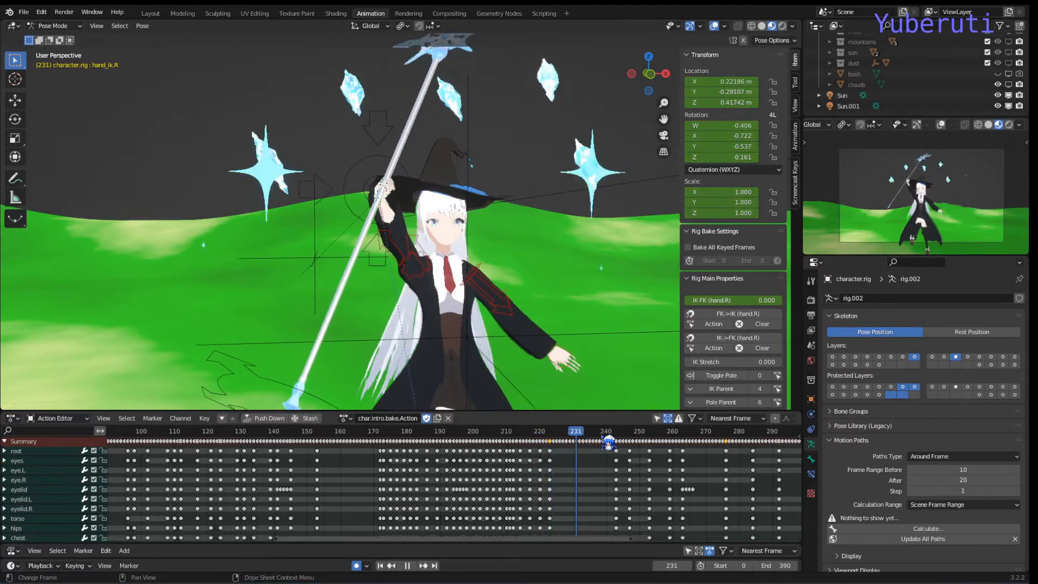
# Review the ice-crystal burst at frames 243, 251 and 247, then begin rotating the tie at frame 127.
pyautogui.click(606, 440)
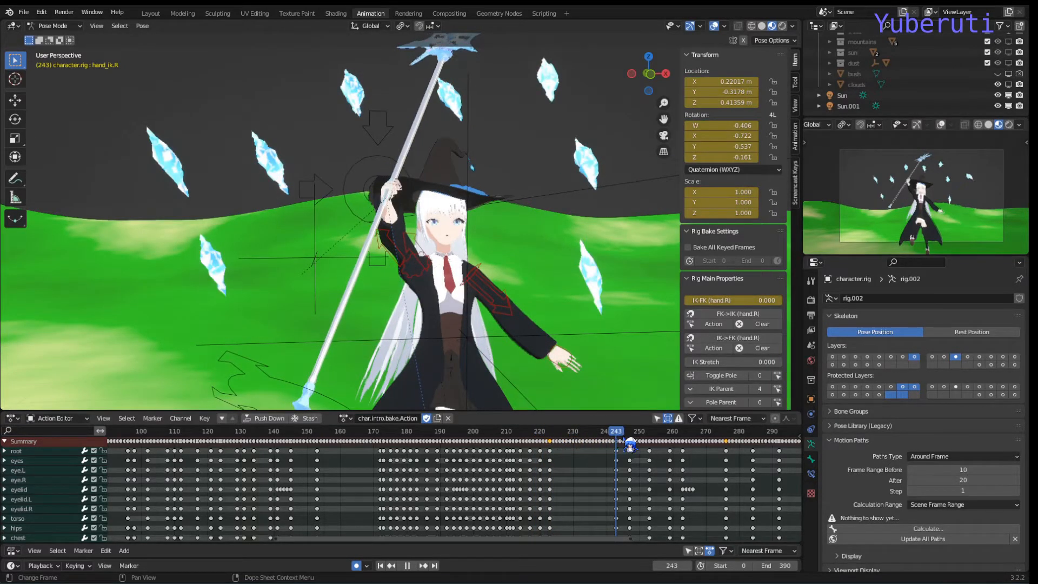
pyautogui.click(639, 440)
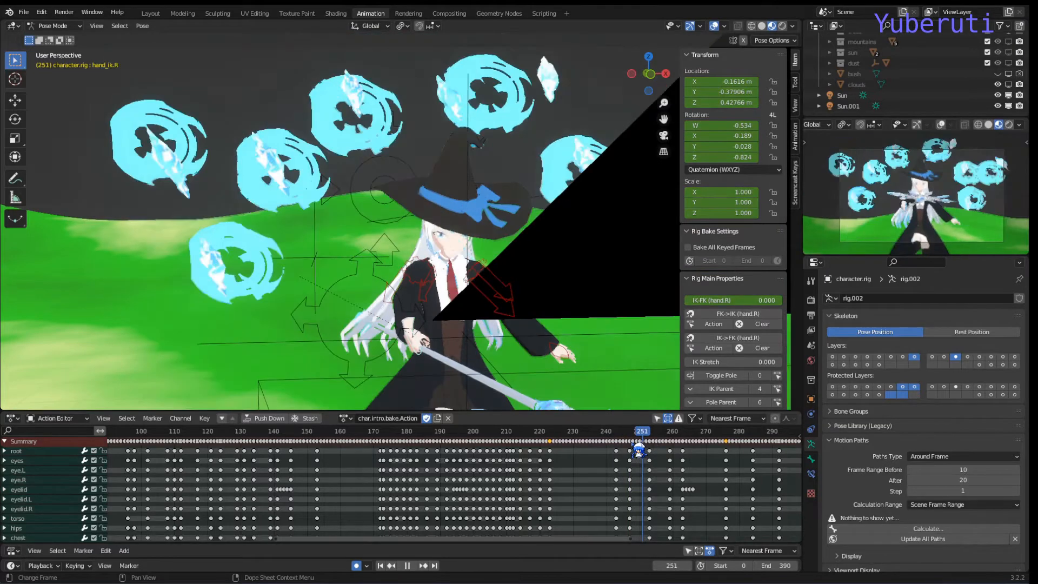
pyautogui.moveTo(641, 440); pyautogui.dragTo(626, 440)
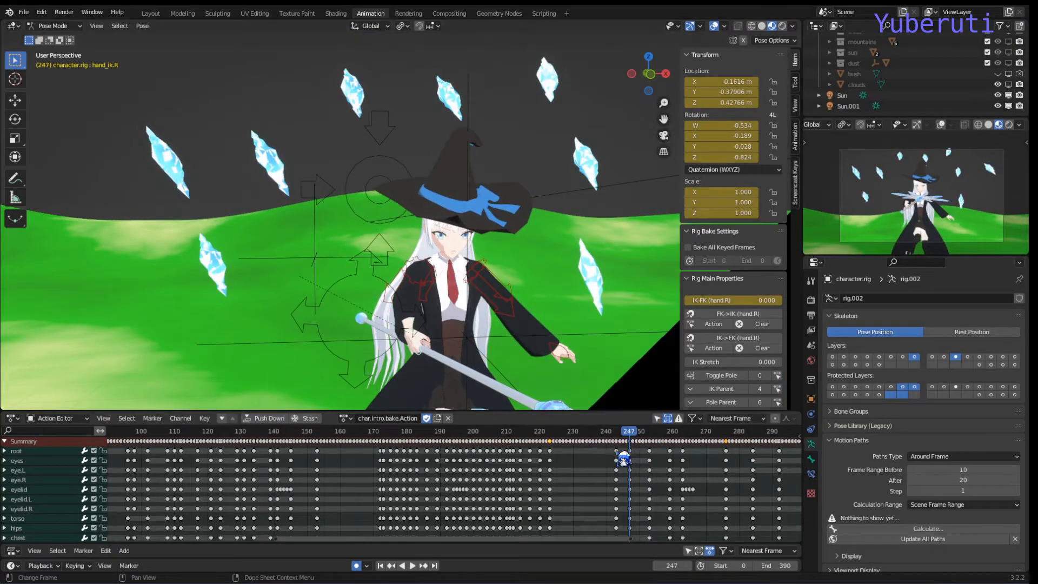
pyautogui.click(615, 432)
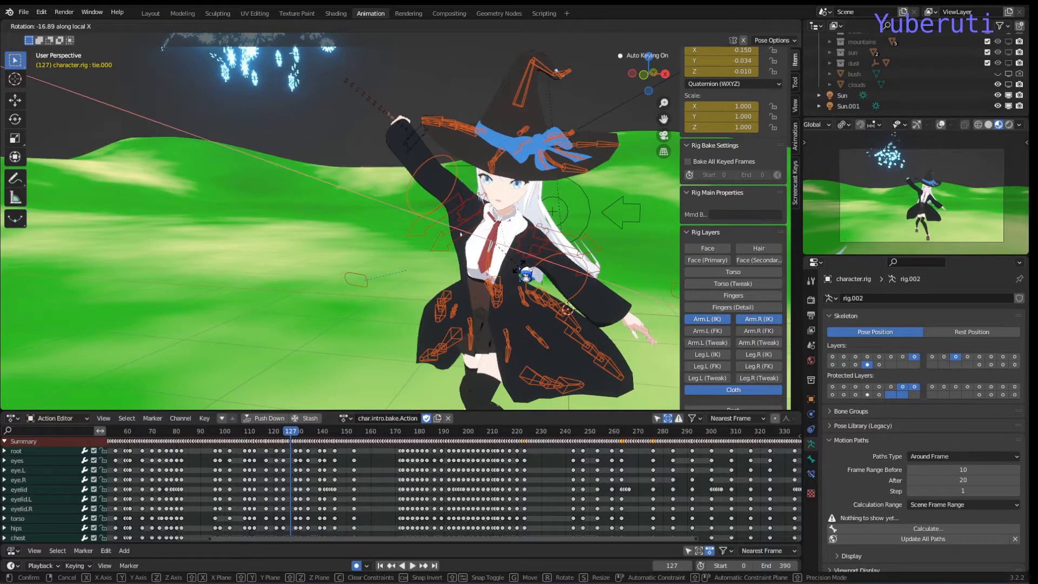
# Confirm the tie rotation at frame 127 and return the playhead to frame 44.
pyautogui.click(302, 440)
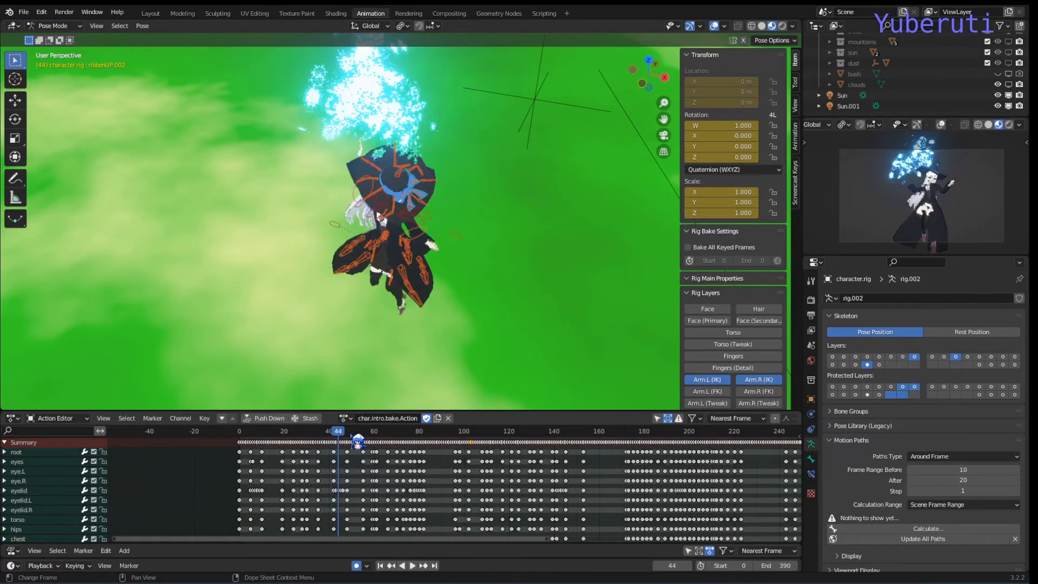
# Play from the opening, pause around frame 84, then step forward to the raised-staff pose at frame 170.
pyautogui.click(412, 566)
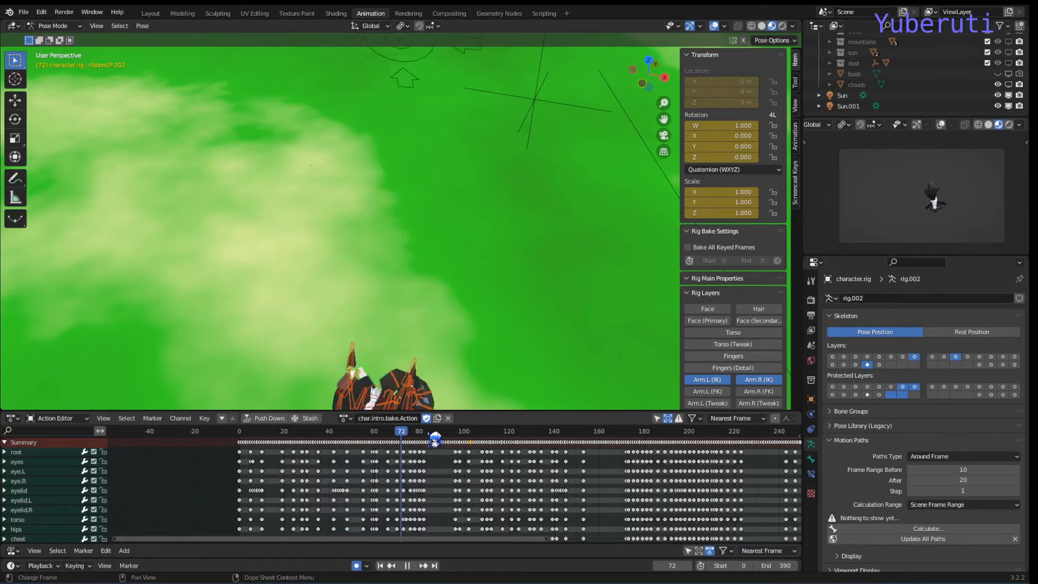
pyautogui.click(455, 440)
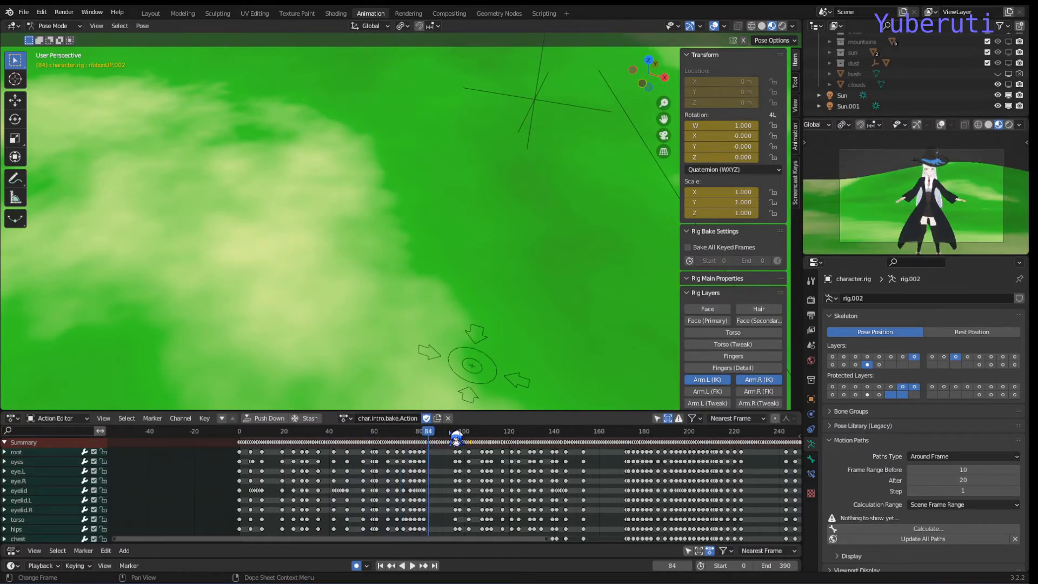
pyautogui.click(444, 431)
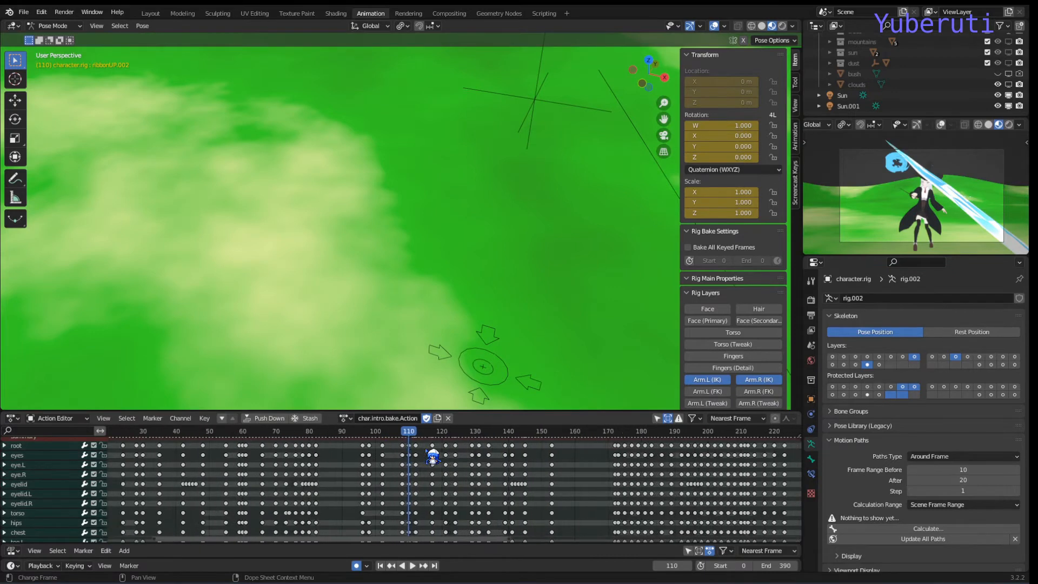
pyautogui.click(431, 432)
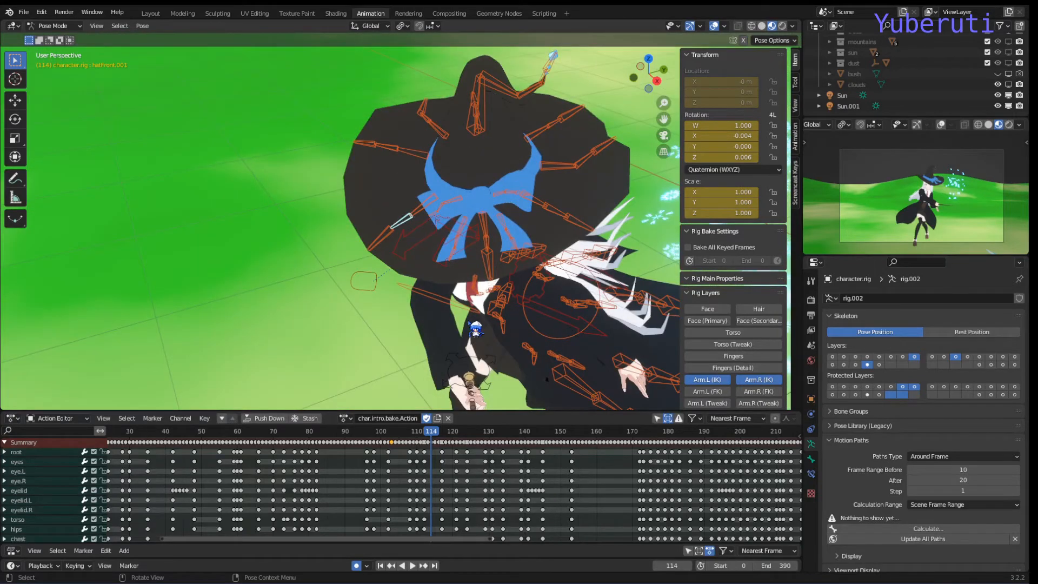
pyautogui.click(441, 431)
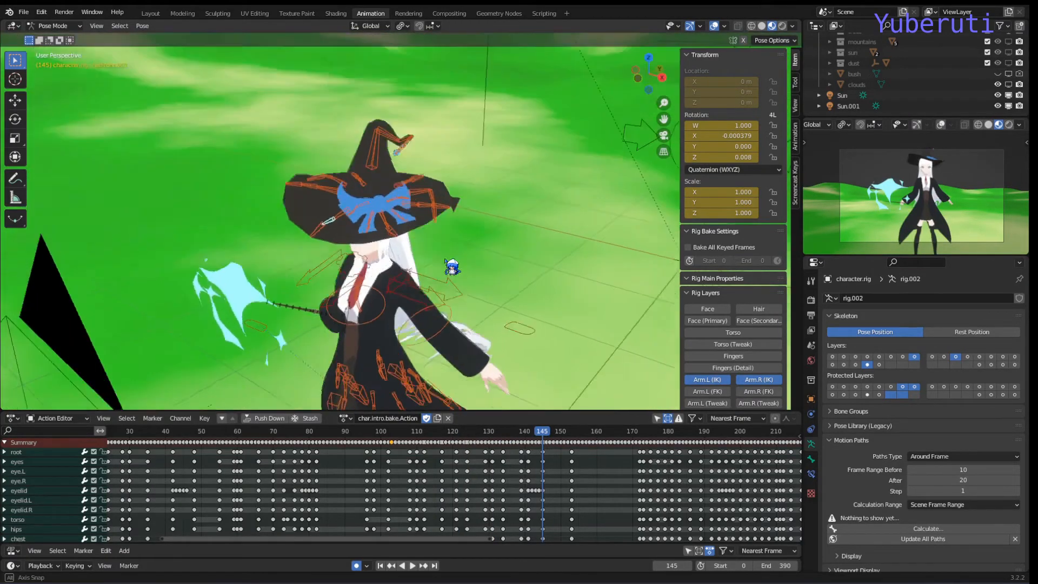
pyautogui.click(567, 432)
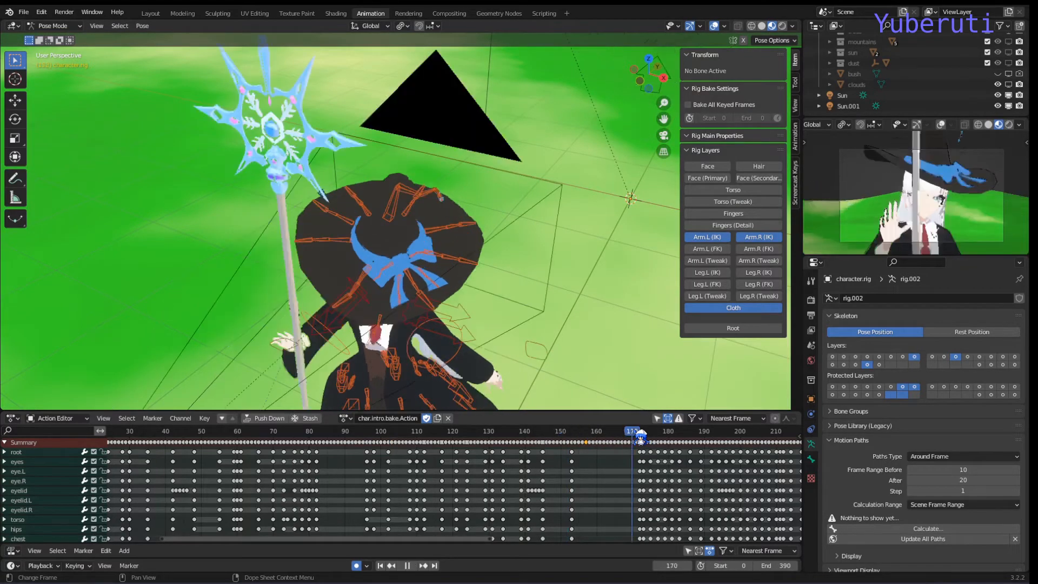
# Step the playhead from frame 170 through frames 196, 205 and 212.
pyautogui.click(588, 432)
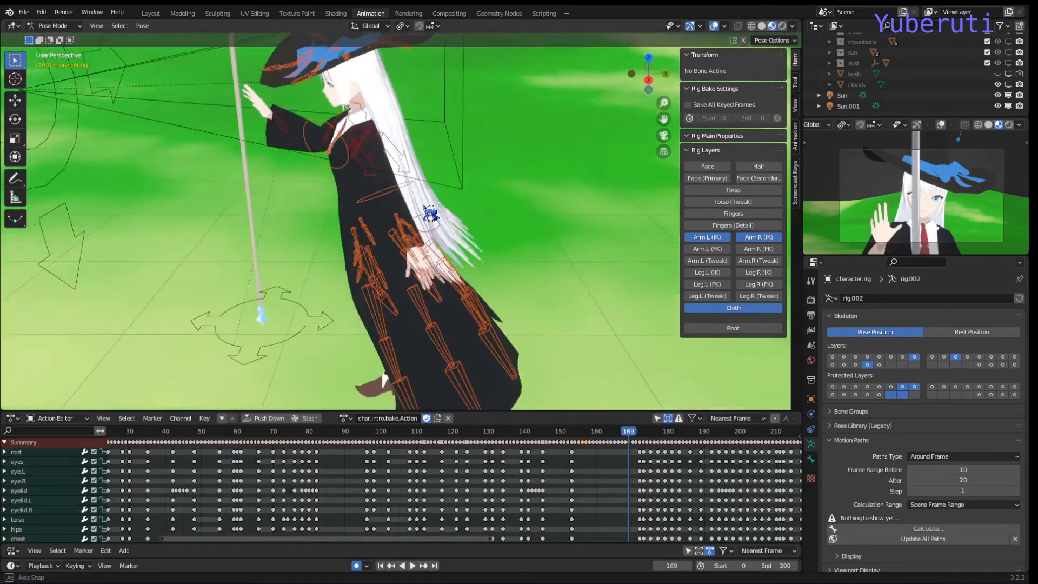
pyautogui.click(411, 566)
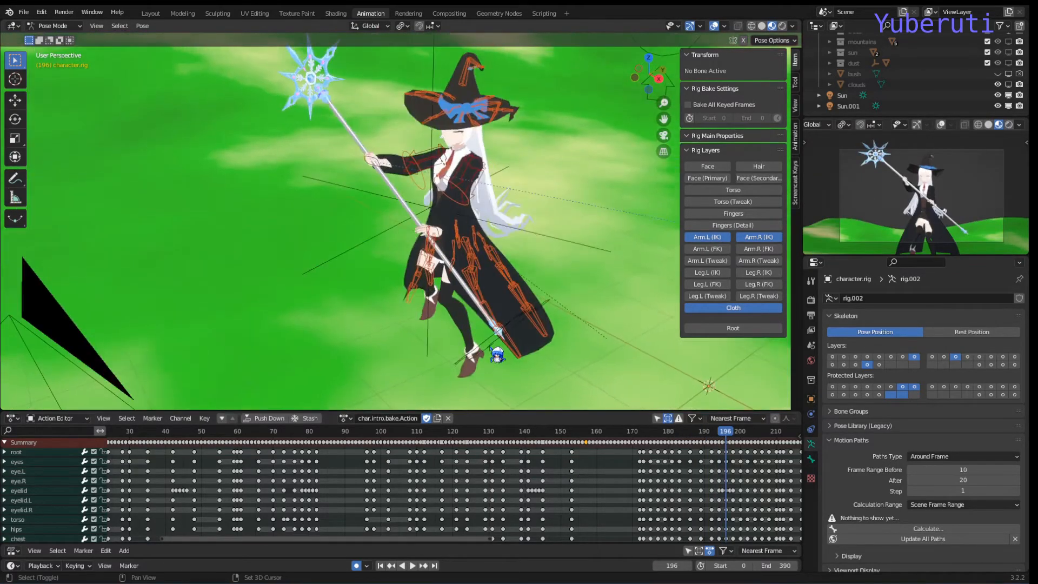
pyautogui.click(728, 432)
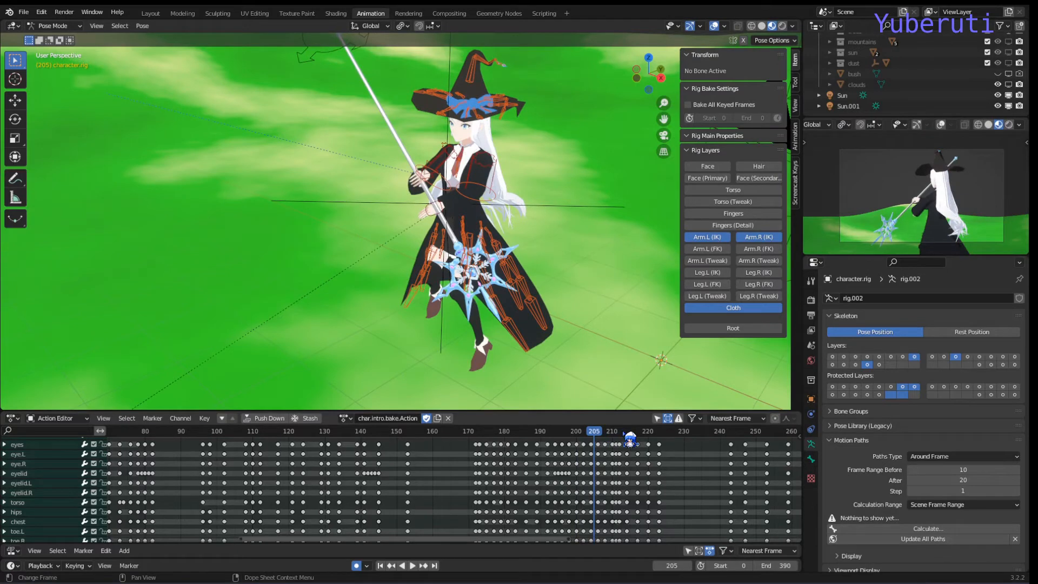
pyautogui.click(585, 431)
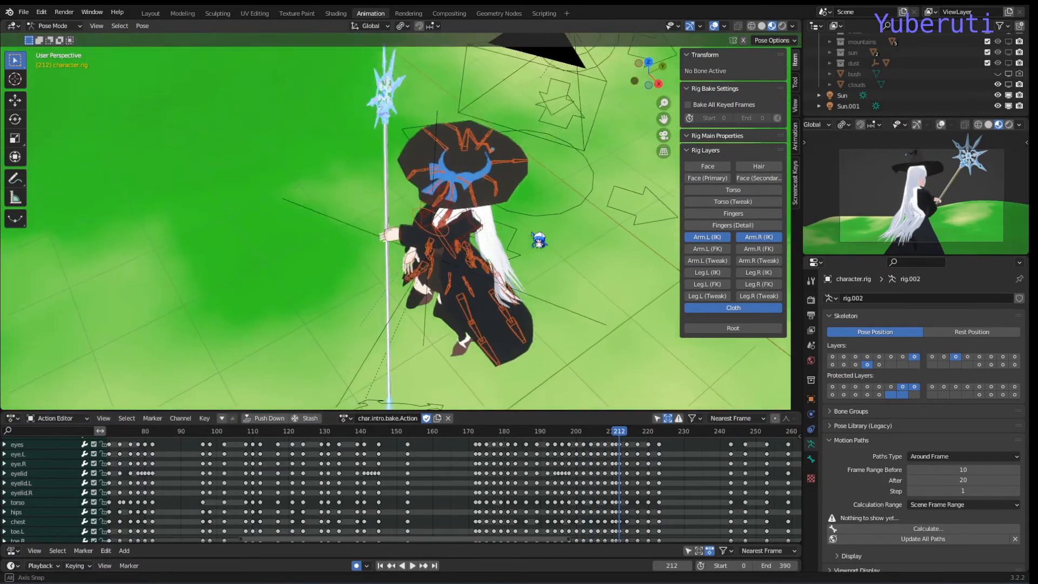
# Continue through frames 245, 256 and 265 to the sweeping ice arc at frame 309.
pyautogui.click(618, 431)
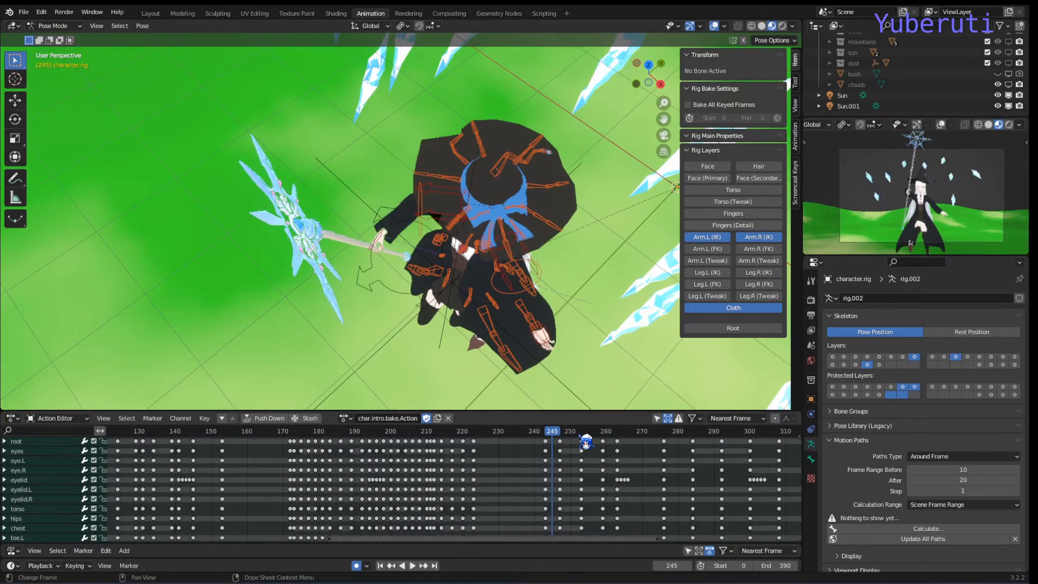
pyautogui.click(412, 566)
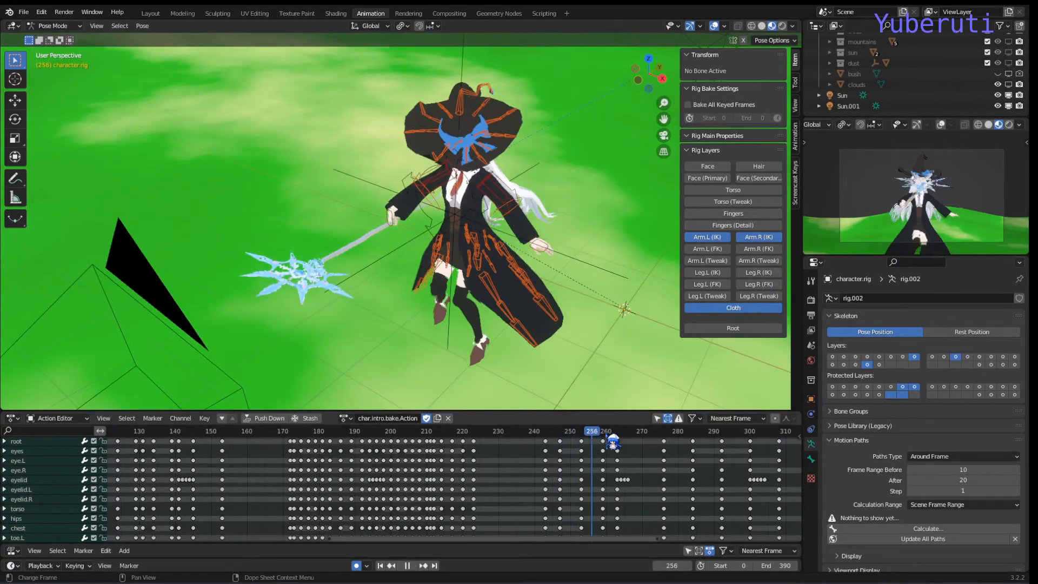
pyautogui.click(623, 431)
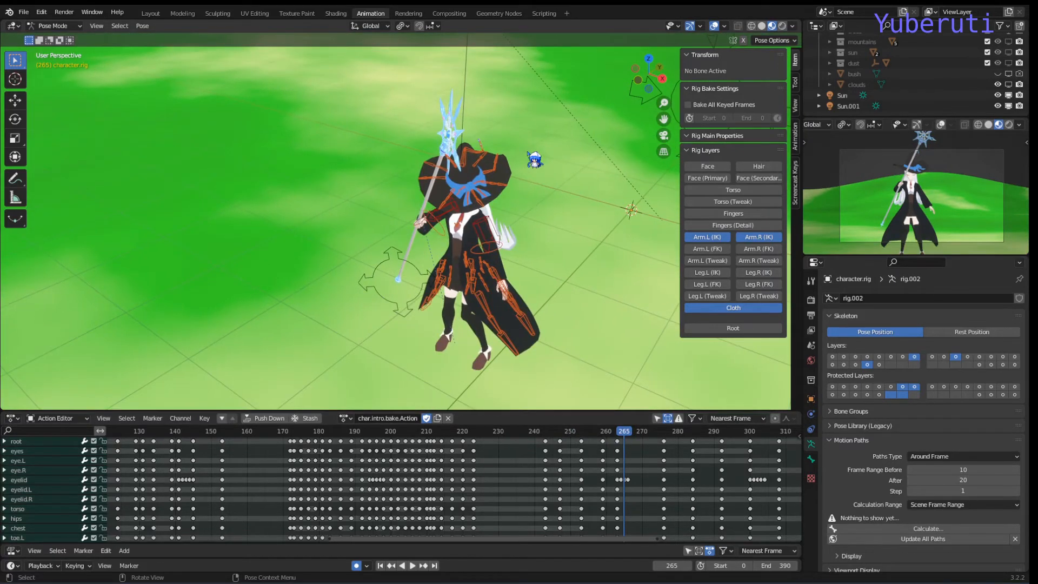
pyautogui.click(664, 432)
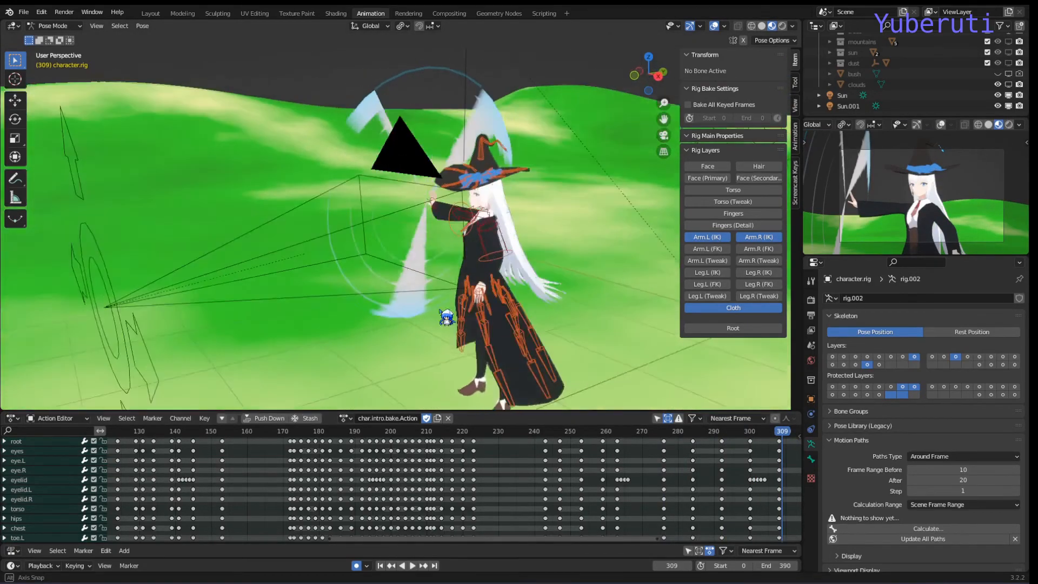
# Review frames 308, 329 and 384 at the action's end, then return to frame 139.
pyautogui.click(427, 430)
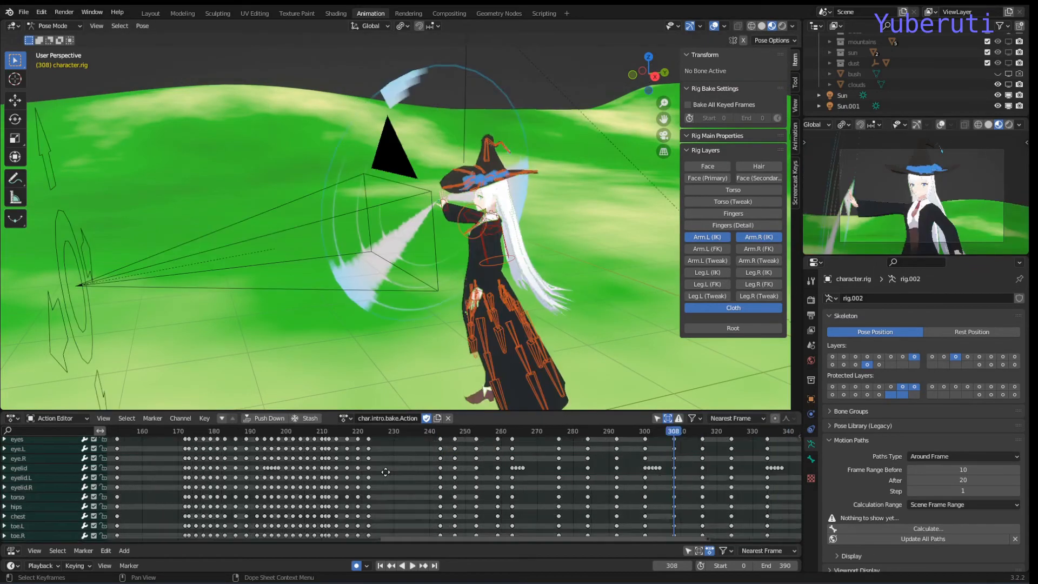
pyautogui.click(412, 566)
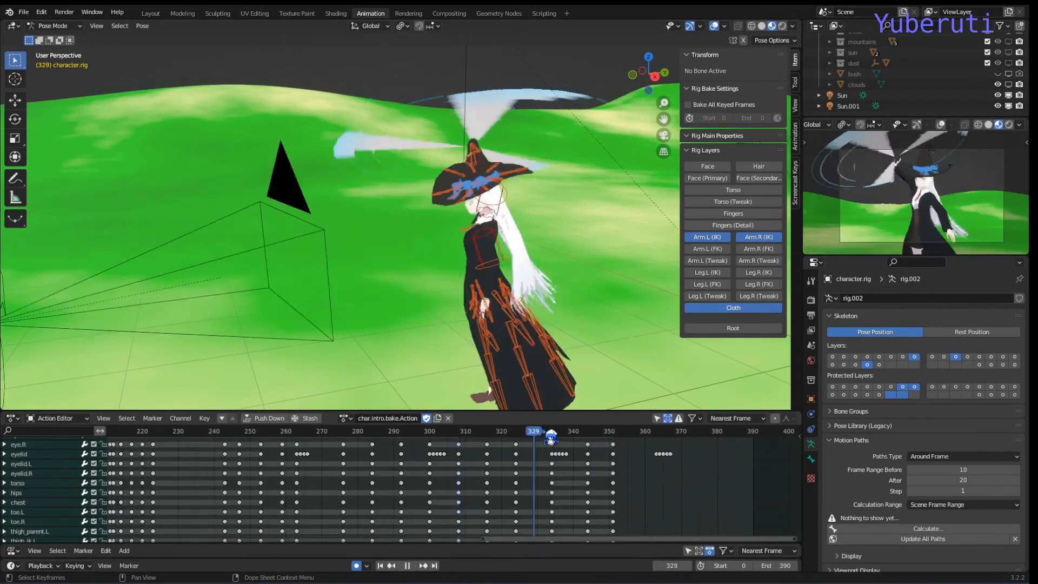
pyautogui.click(406, 565)
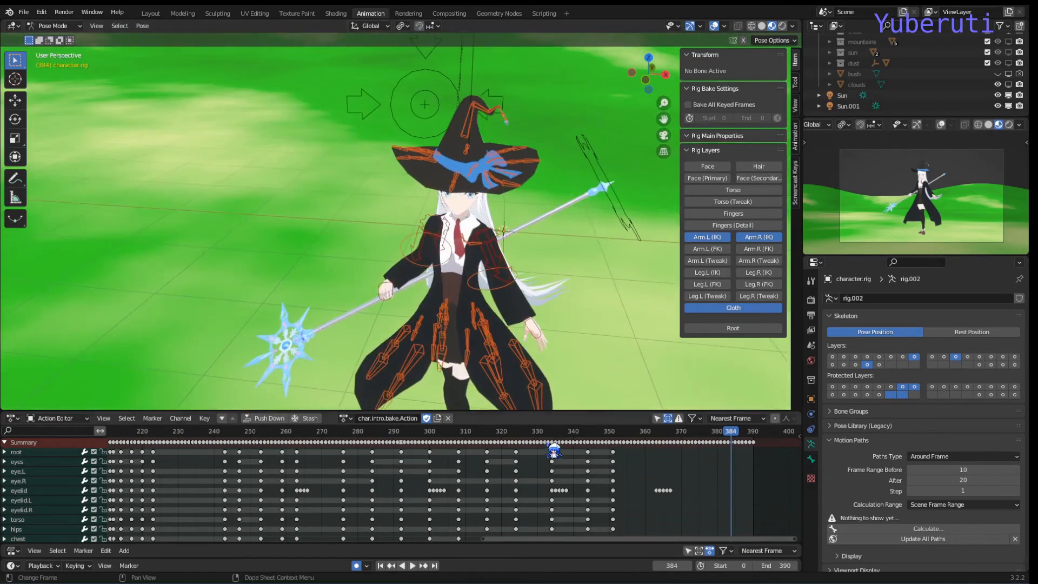
pyautogui.click(411, 565)
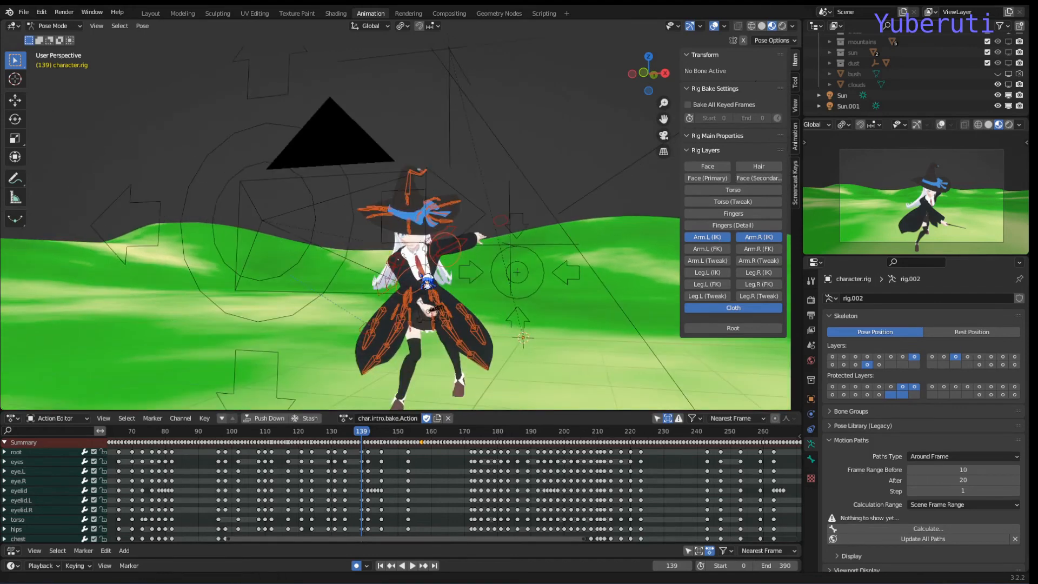
# Scrub the witch's action back through frames 106, 80 and 100 to land on frame 85.
pyautogui.moveTo(362, 431); pyautogui.dragTo(257, 432)
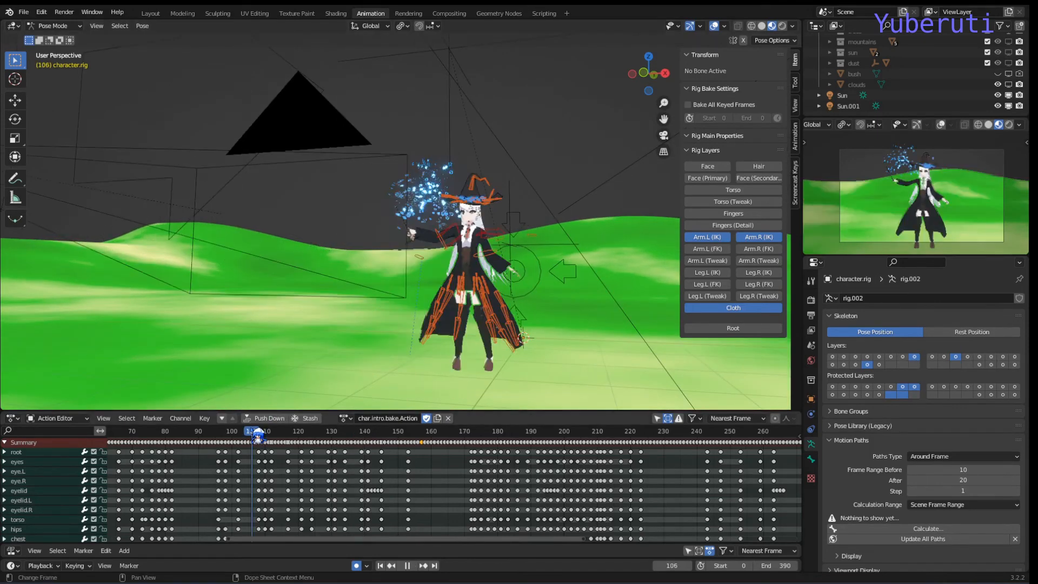
pyautogui.moveTo(258, 431); pyautogui.dragTo(214, 431)
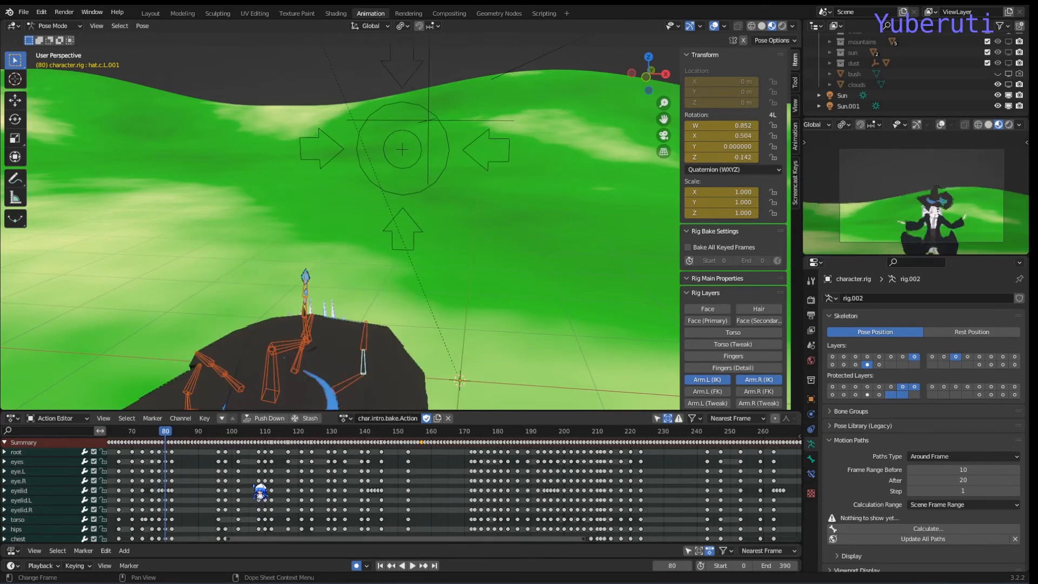
pyautogui.click(193, 431)
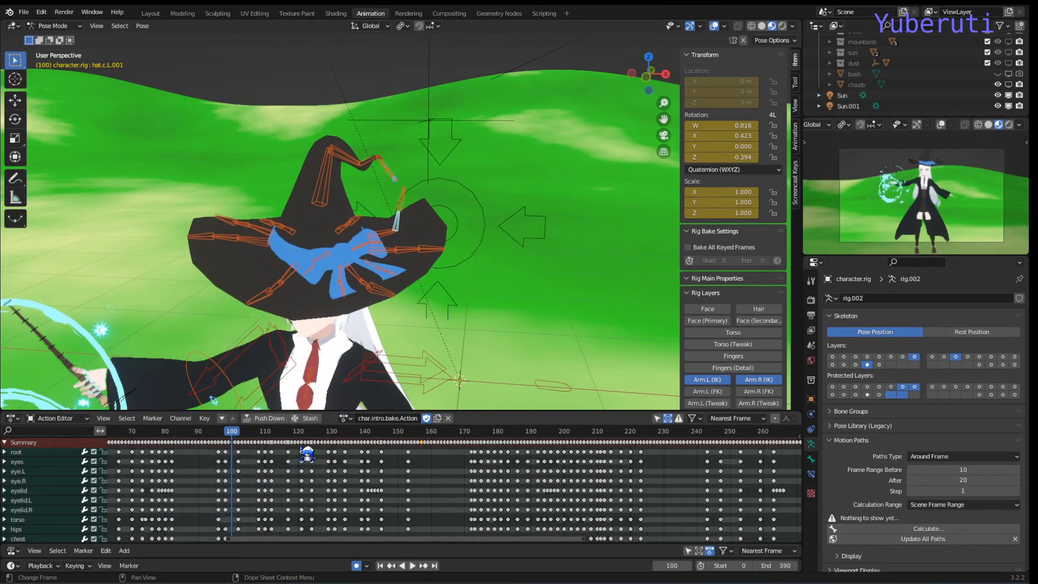
pyautogui.click(267, 432)
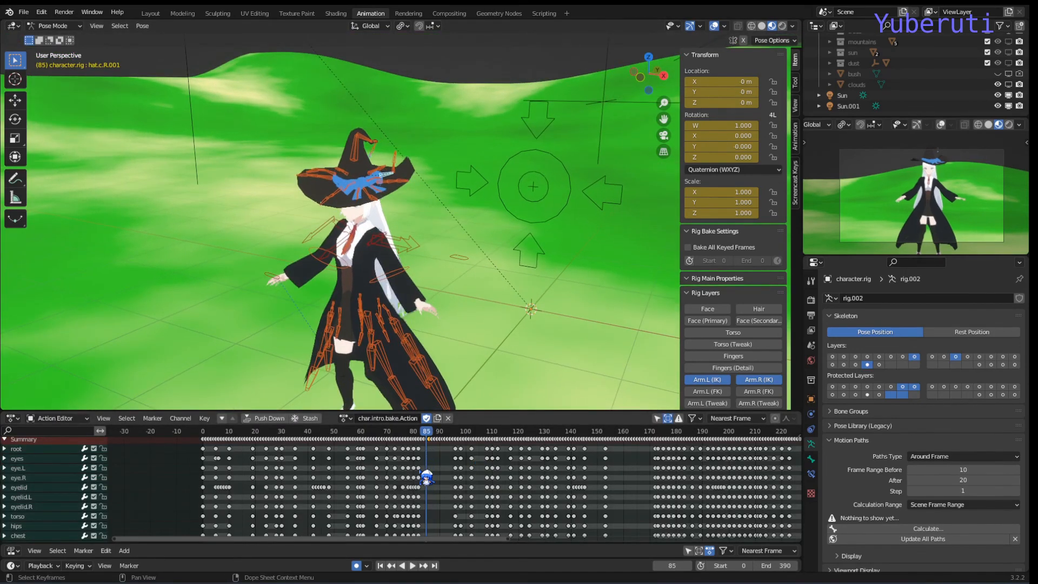
# Rewind past frame 26 to frame 9, where the witch stands far off on the hills.
pyautogui.moveTo(426, 437); pyautogui.dragTo(402, 437)
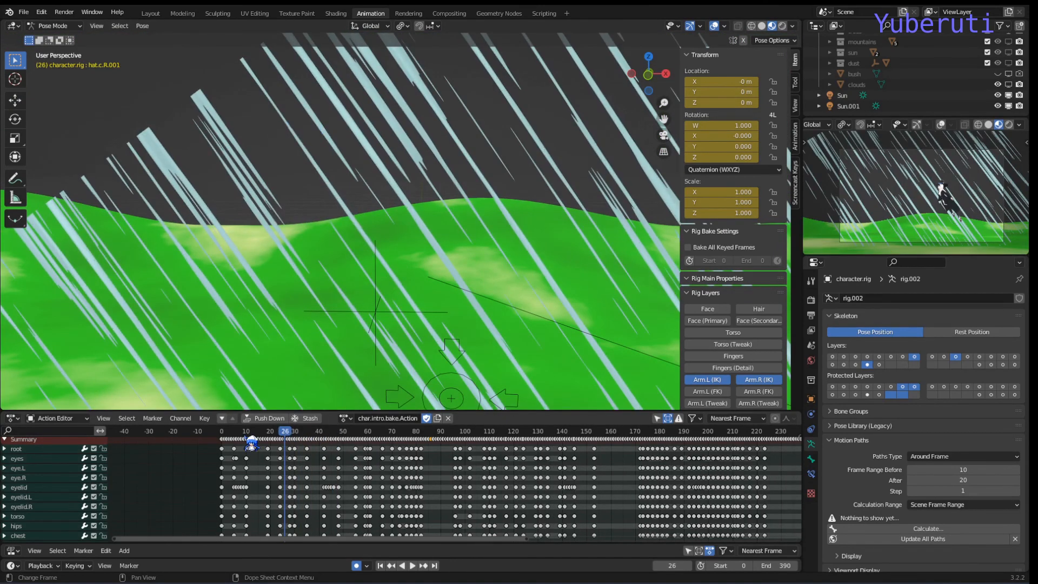
pyautogui.click(243, 431)
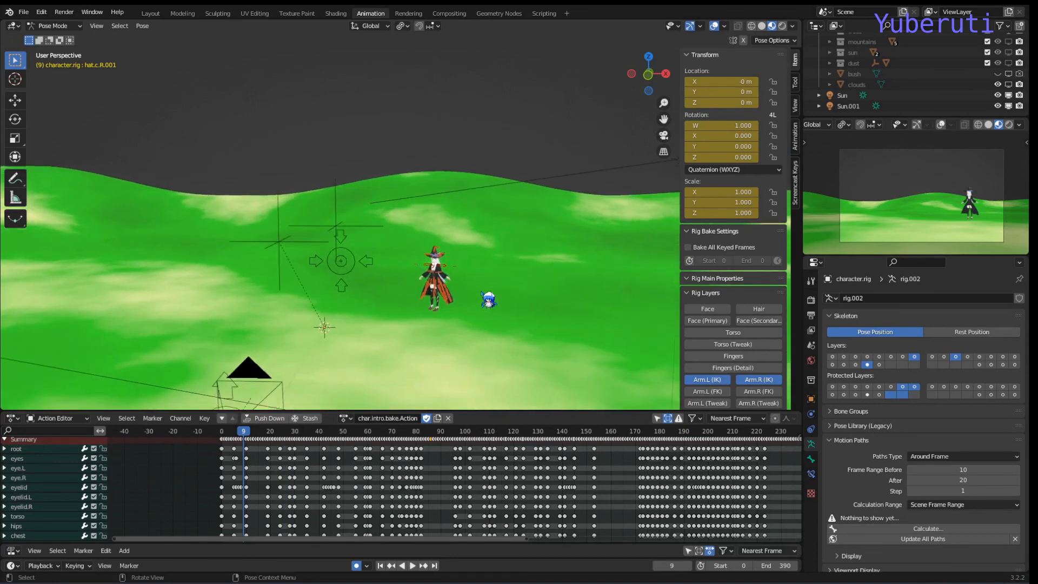